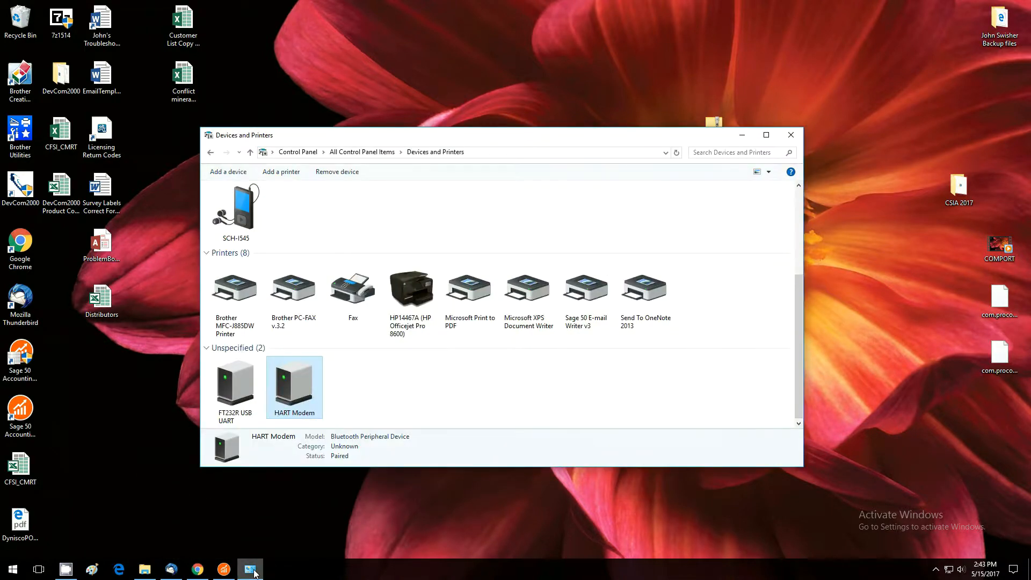
{"action": "mouse_move", "coordinate": [299, 391]}
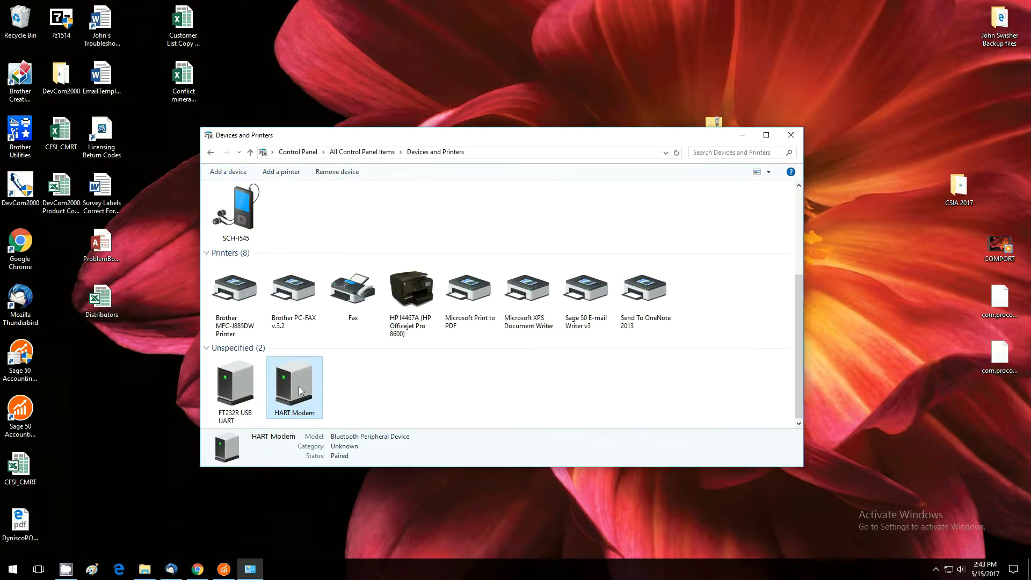
Step: Check the HART Modem's hardware functions and COM port in its properties, then close them
{"action": "right_click", "coordinate": [294, 386]}
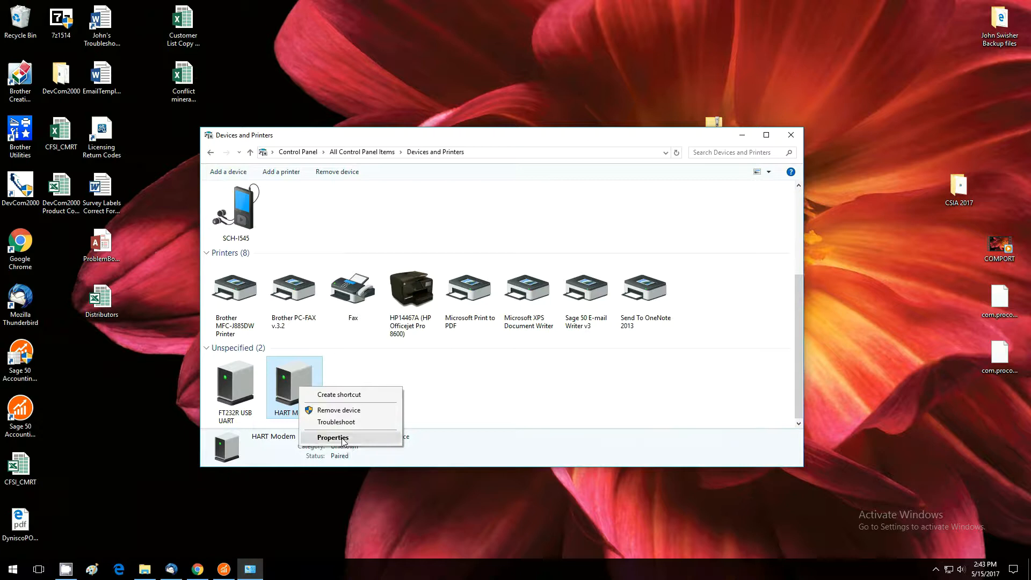
{"action": "left_click", "coordinate": [333, 437]}
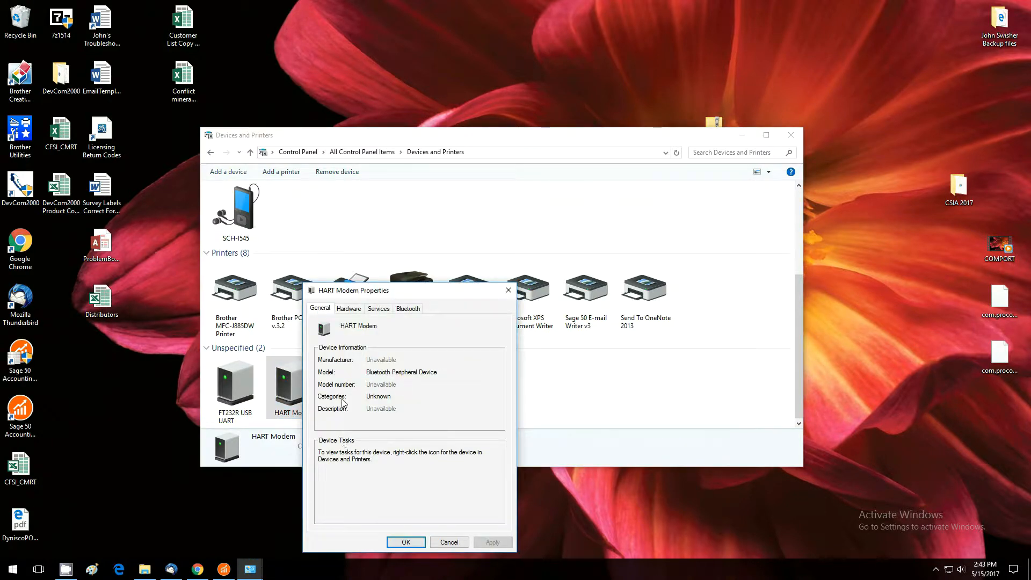
{"action": "left_click", "coordinate": [348, 308]}
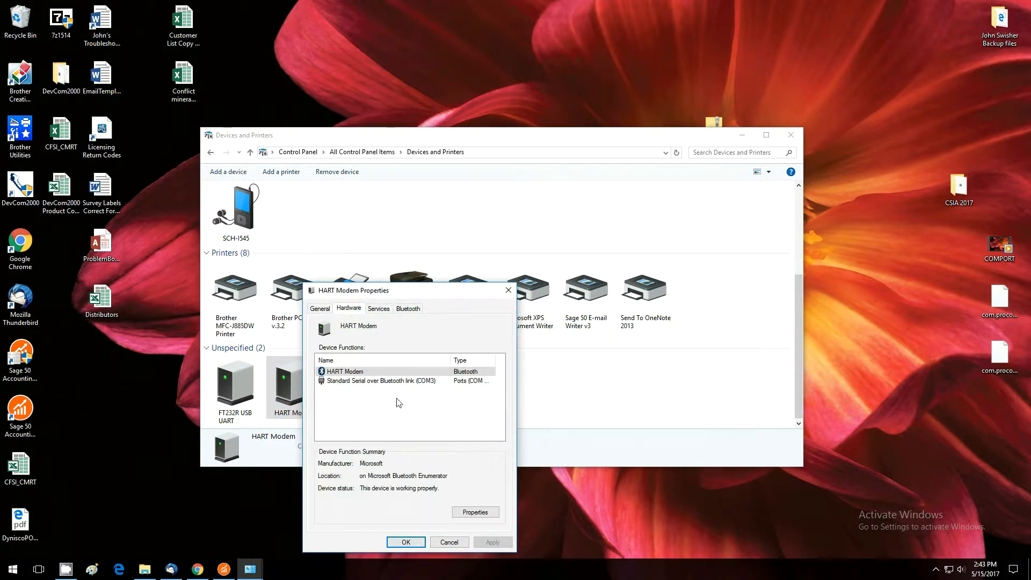
{"action": "left_click", "coordinate": [381, 380]}
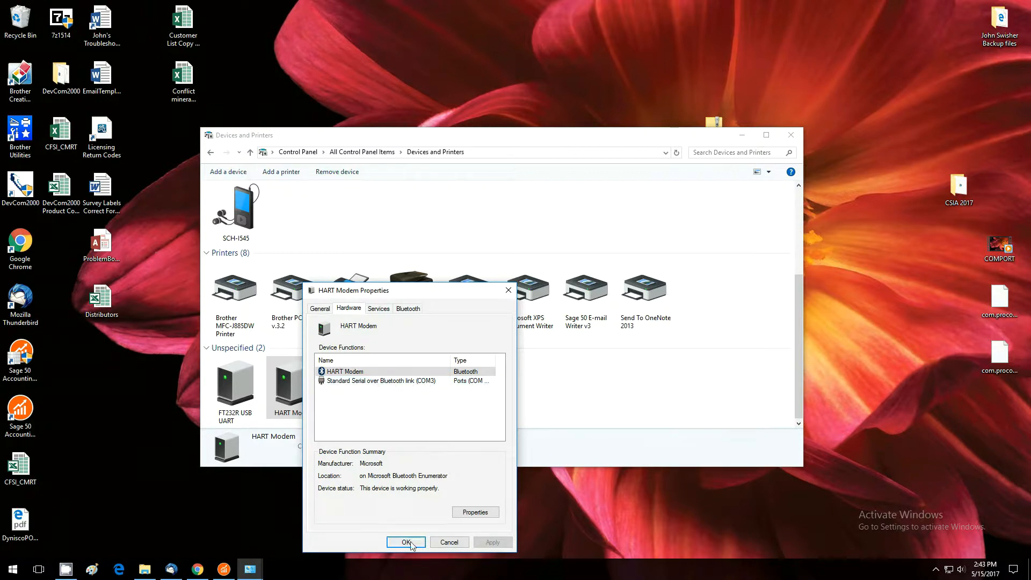
{"action": "left_click", "coordinate": [406, 541]}
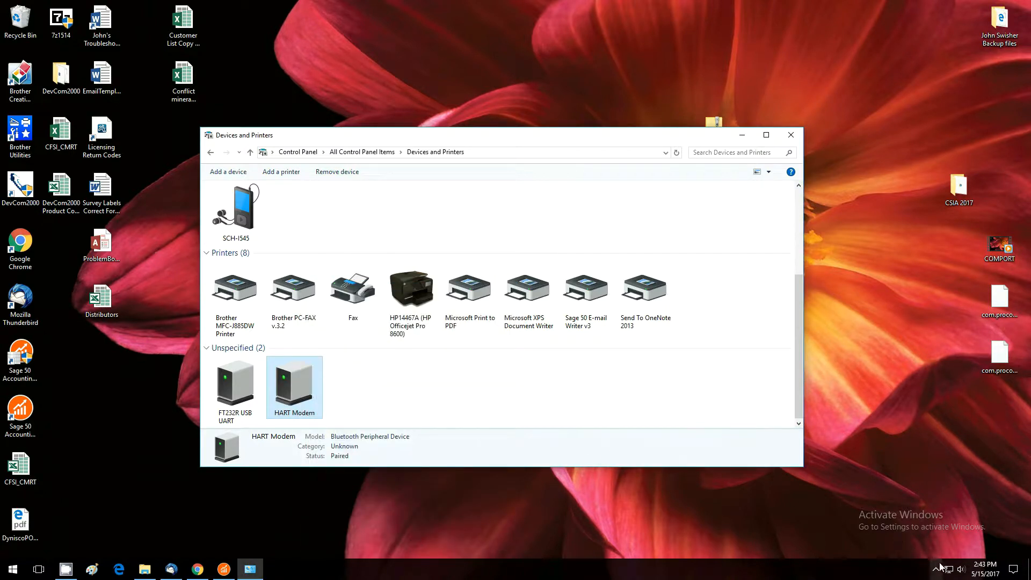
Step: Confirm in Bluetooth Settings that COM3 is outgoing and COM7 incoming for the HART Modem
{"action": "left_click", "coordinate": [942, 569]}
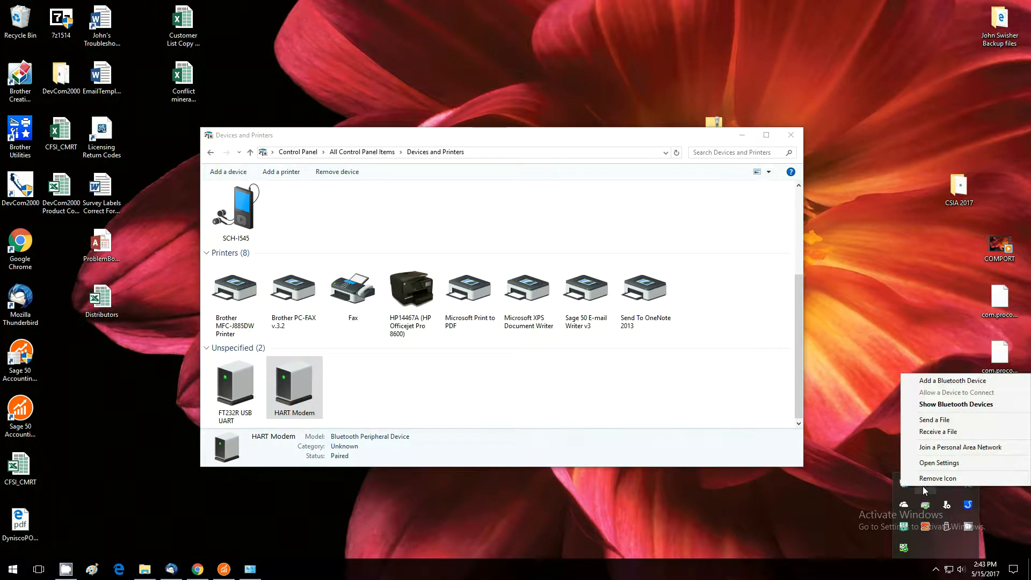
{"action": "left_click", "coordinate": [939, 461]}
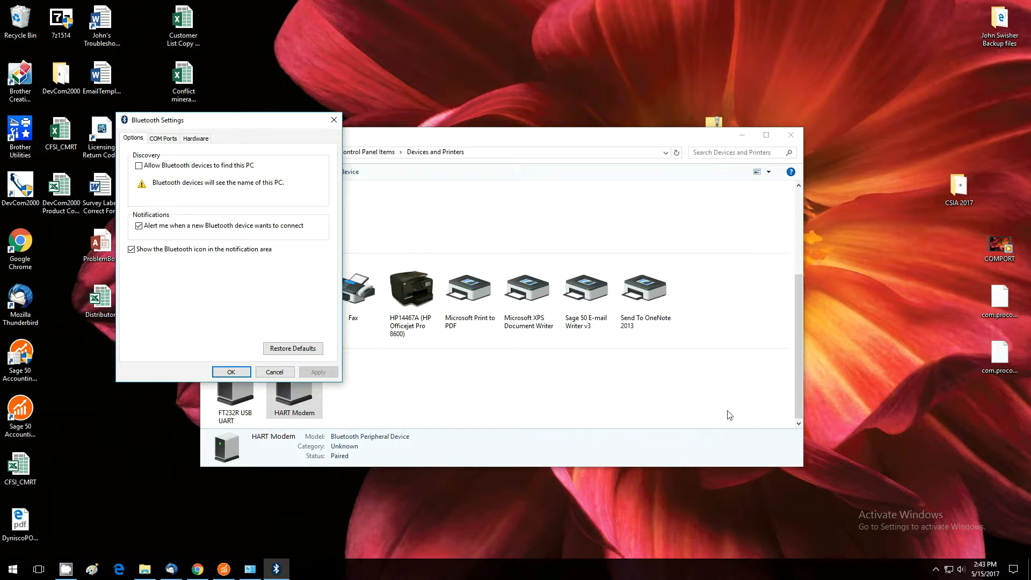
{"action": "left_click", "coordinate": [162, 139]}
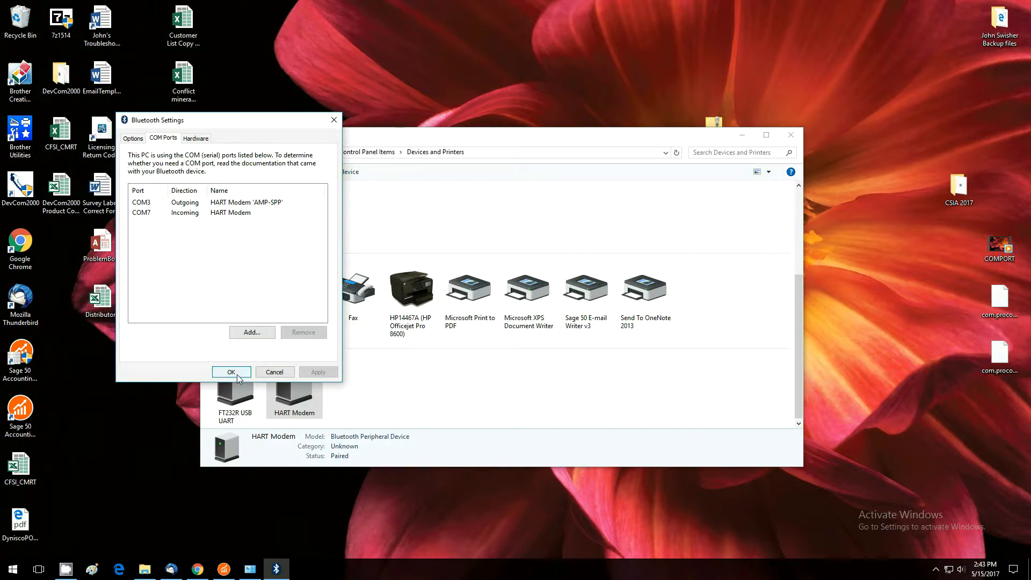
{"action": "left_click", "coordinate": [231, 373]}
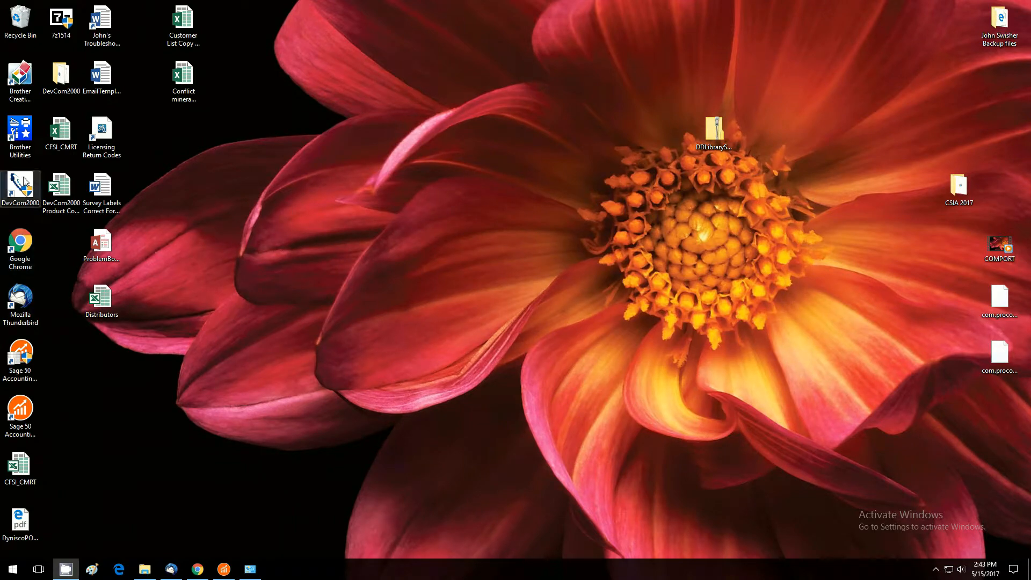
Step: Launch DevCom2000 and dismiss the not-connected warning
{"action": "double_click", "coordinate": [21, 189]}
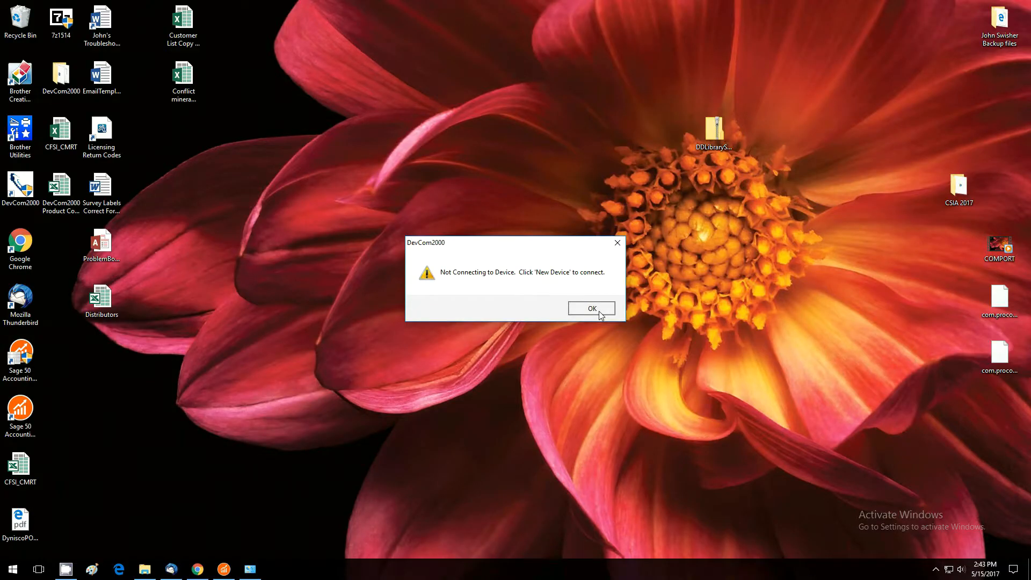
{"action": "left_click", "coordinate": [590, 309]}
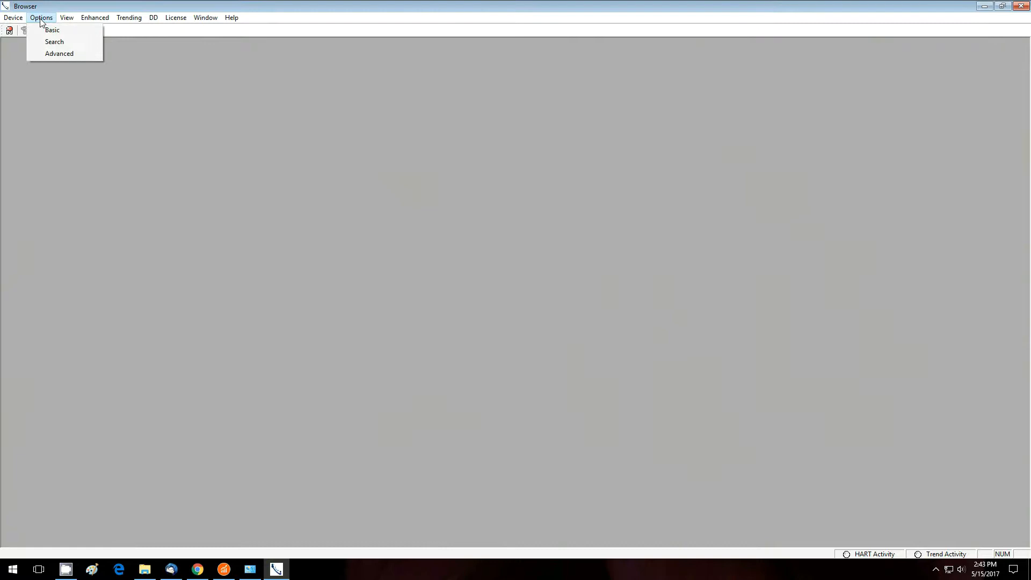
{"action": "left_click", "coordinate": [51, 30]}
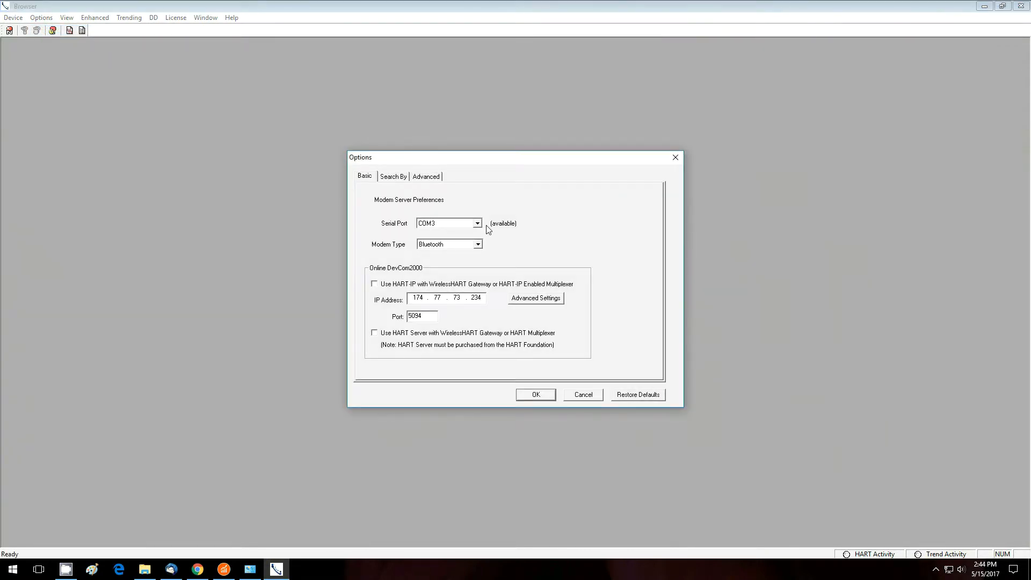
Step: Save the modem preferences with serial port COM3 and Bluetooth modem type
{"action": "left_click", "coordinate": [477, 223]}
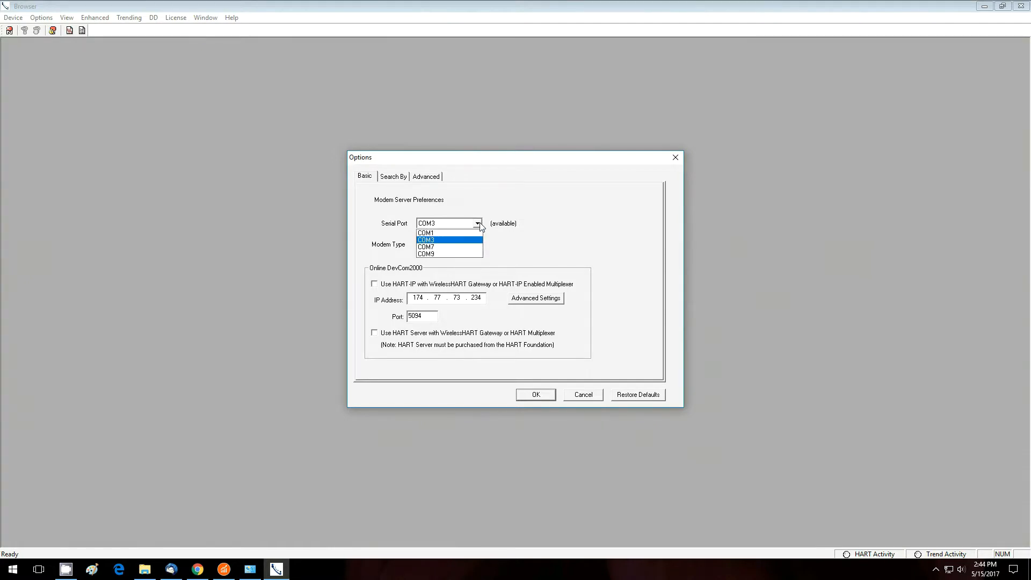
{"action": "left_click", "coordinate": [427, 238]}
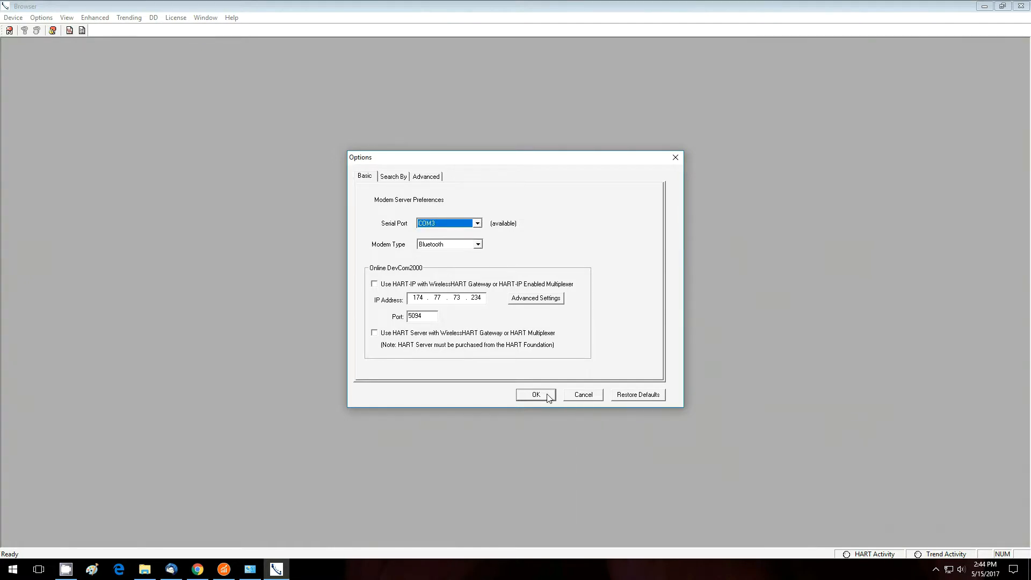
{"action": "left_click", "coordinate": [534, 394]}
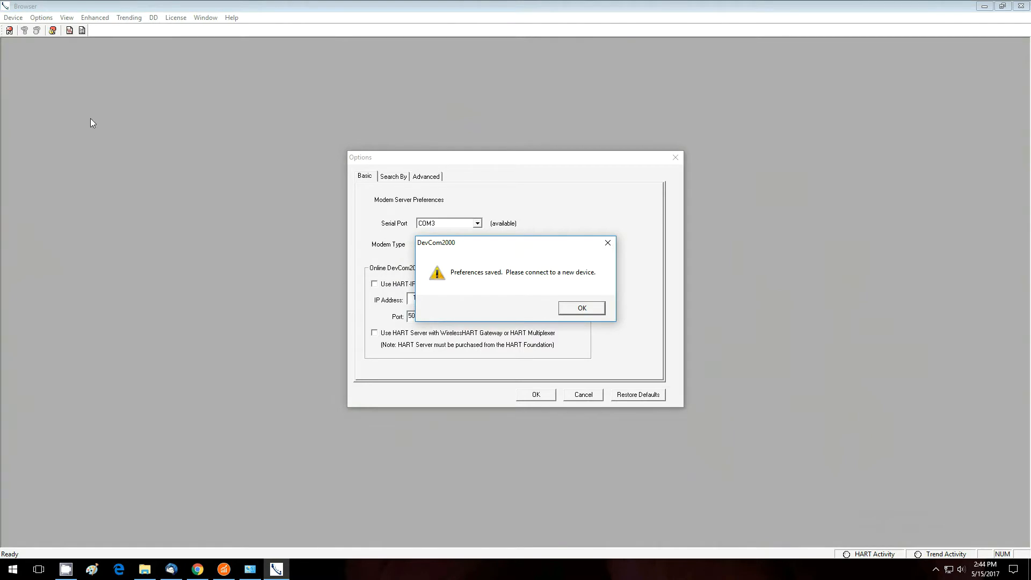
{"action": "left_click", "coordinate": [580, 307]}
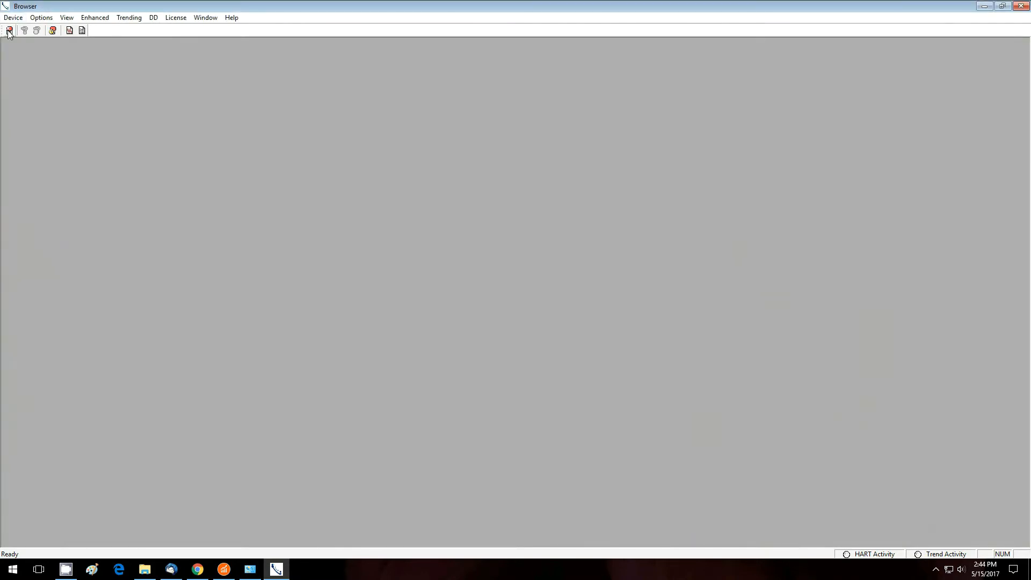
Step: Connect online to the PR 5335, suppress all status messages, and expand the full device menu tree
{"action": "left_click", "coordinate": [10, 30]}
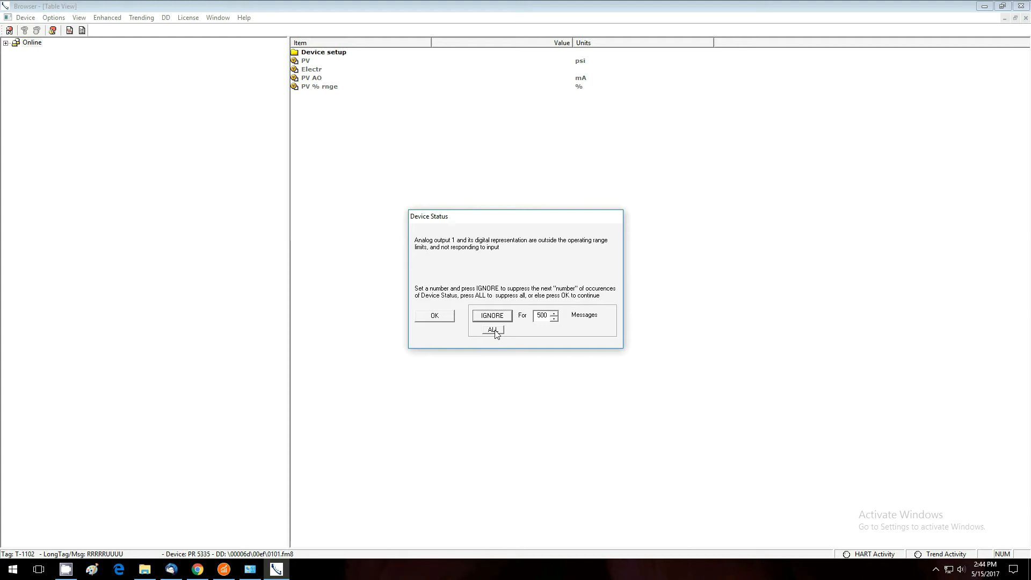
{"action": "left_click", "coordinate": [493, 329]}
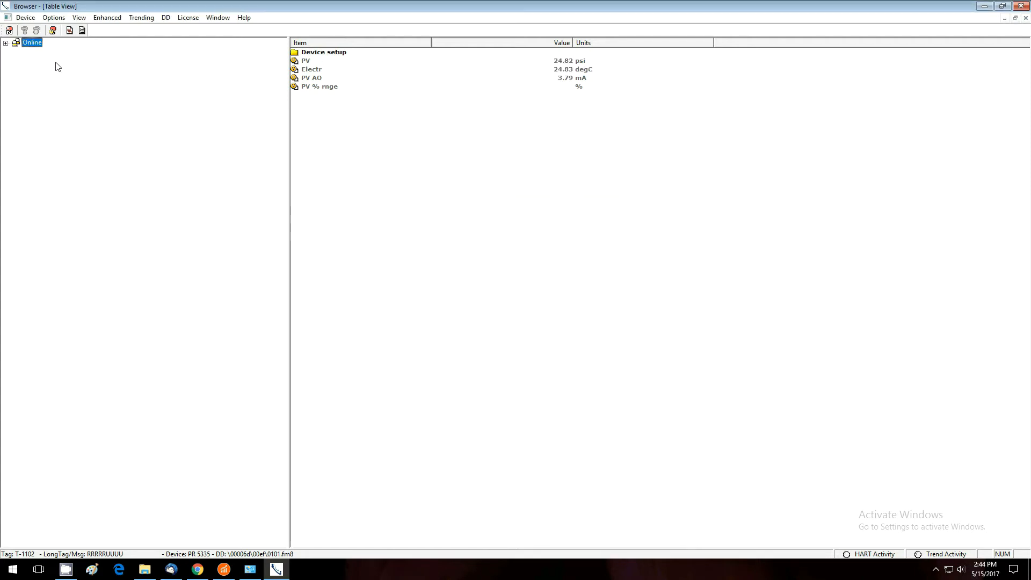
{"action": "right_click", "coordinate": [31, 42]}
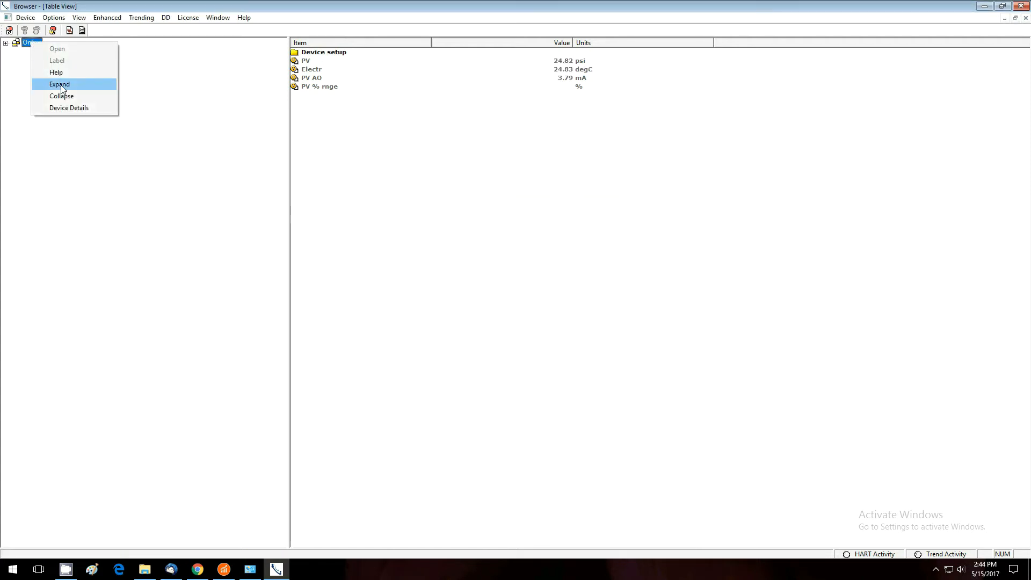
{"action": "left_click", "coordinate": [59, 84]}
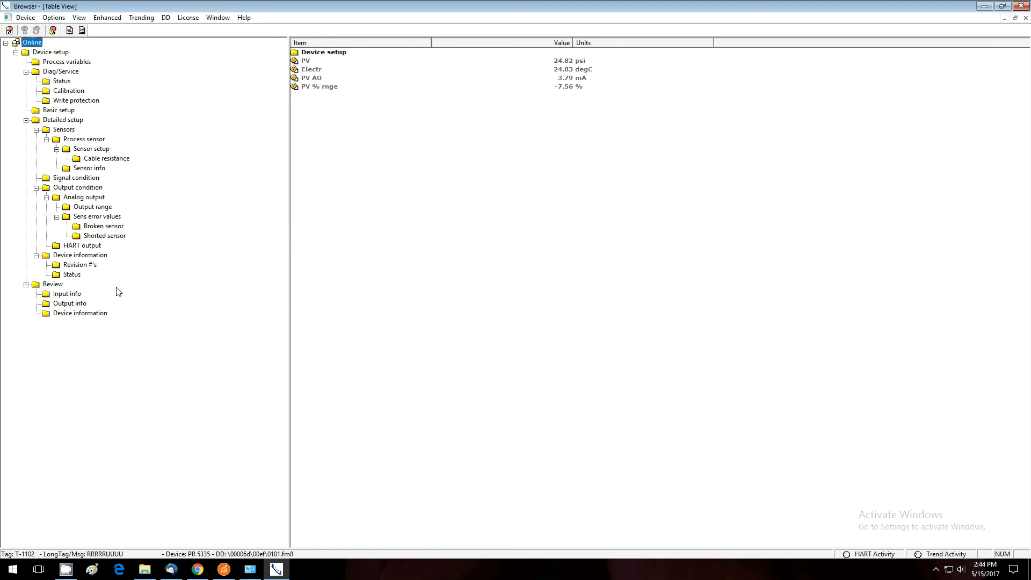